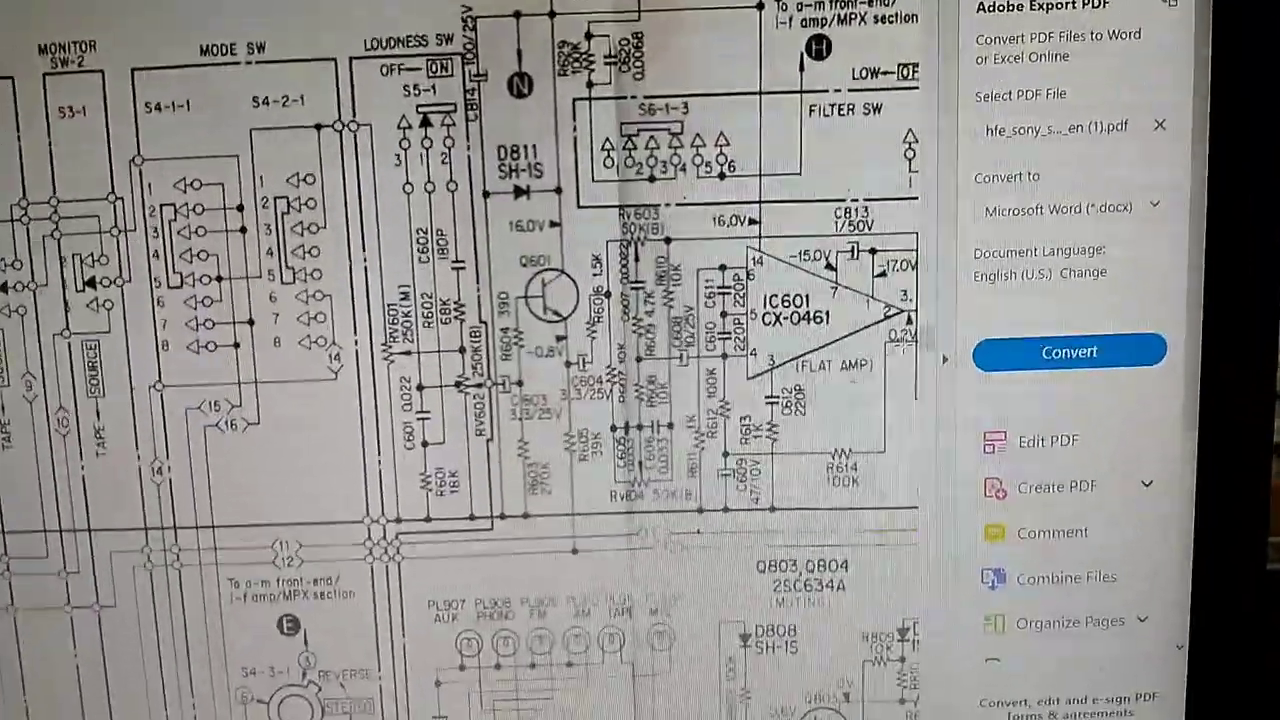
{"action": "scroll", "scroll_direction": "down", "scroll_amount": 3}
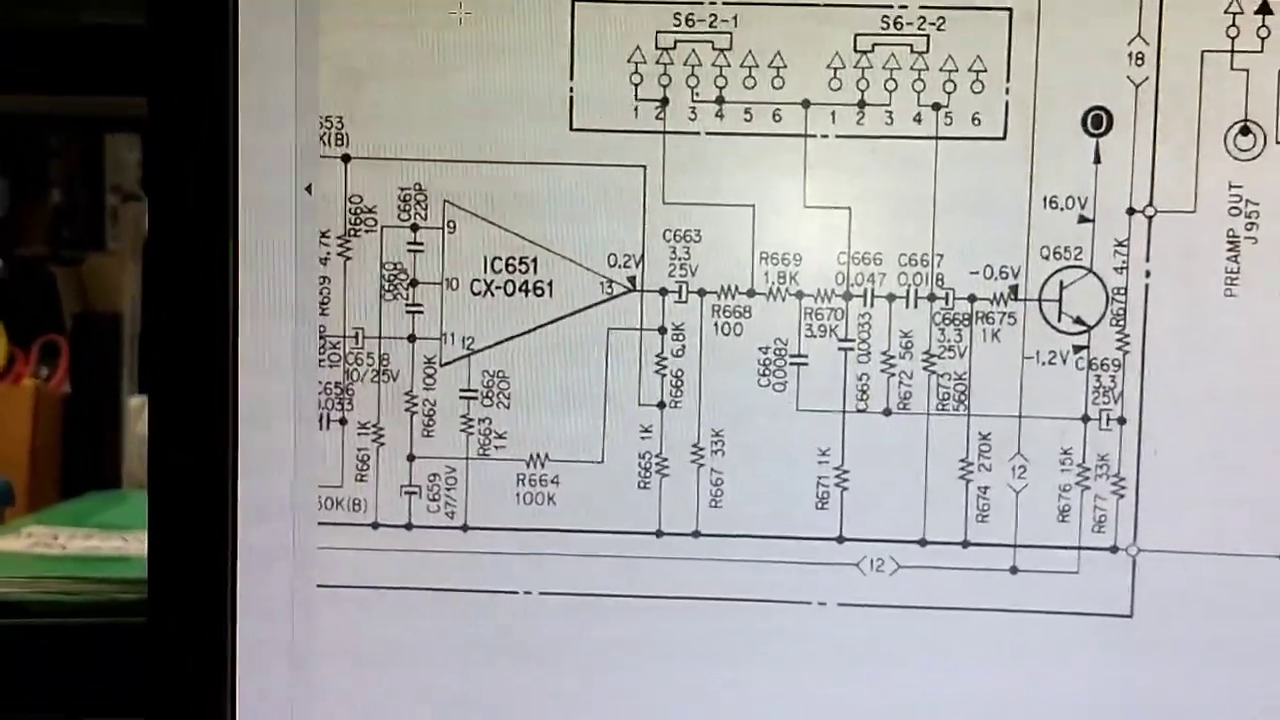
{"action": "scroll", "scroll_direction": "down", "scroll_amount": 3}
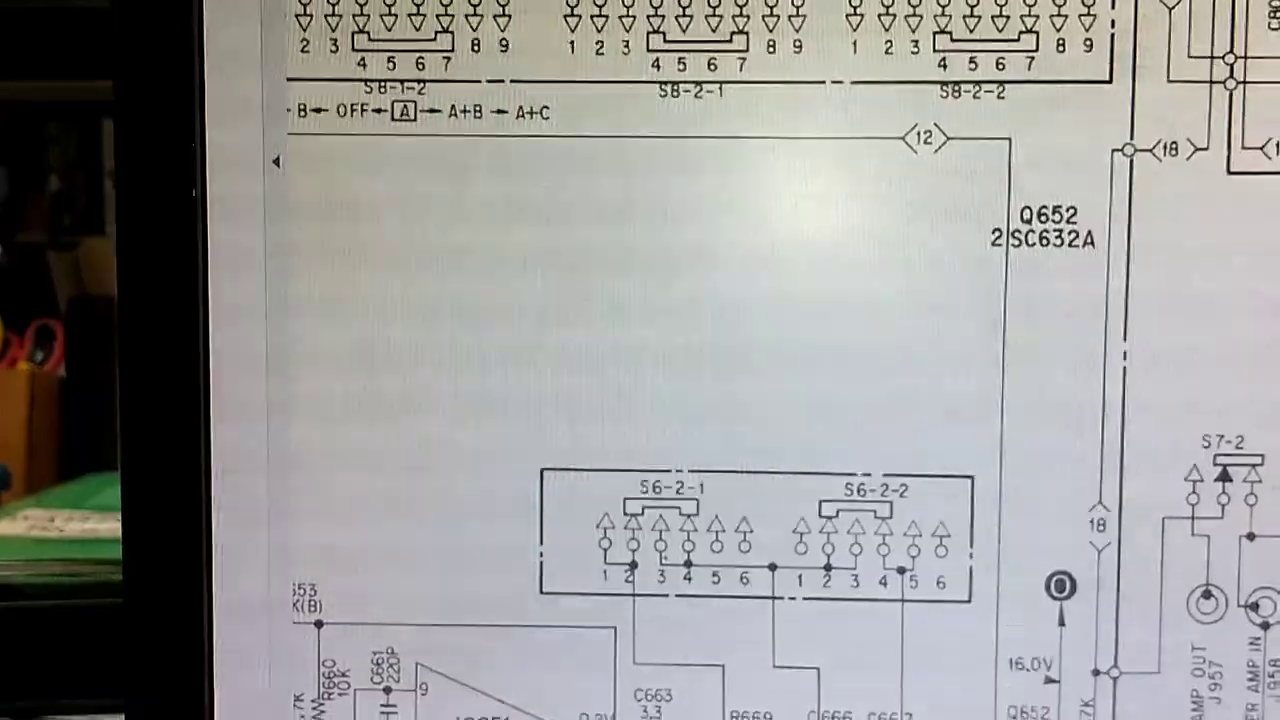
{"action": "scroll", "scroll_direction": "down", "scroll_amount": 3}
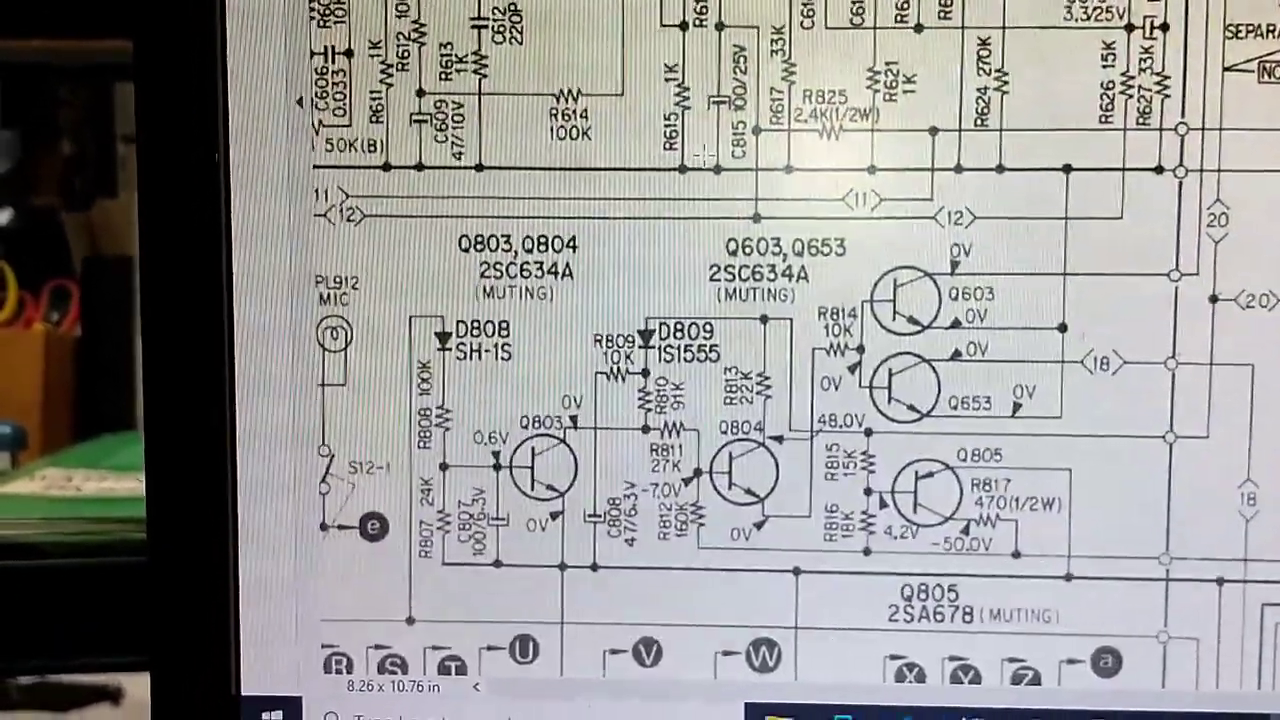
{"action": "scroll", "scroll_direction": "down", "scroll_amount": 3}
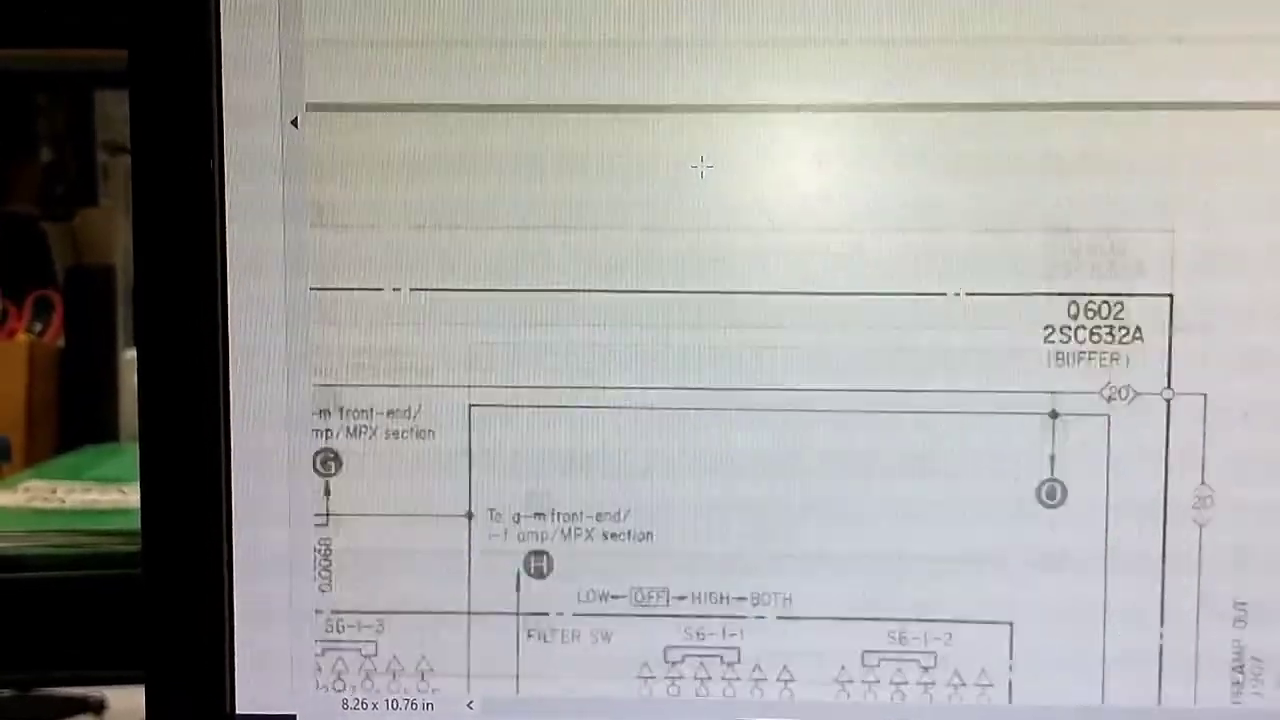
{"action": "scroll", "scroll_direction": "down", "scroll_amount": 3}
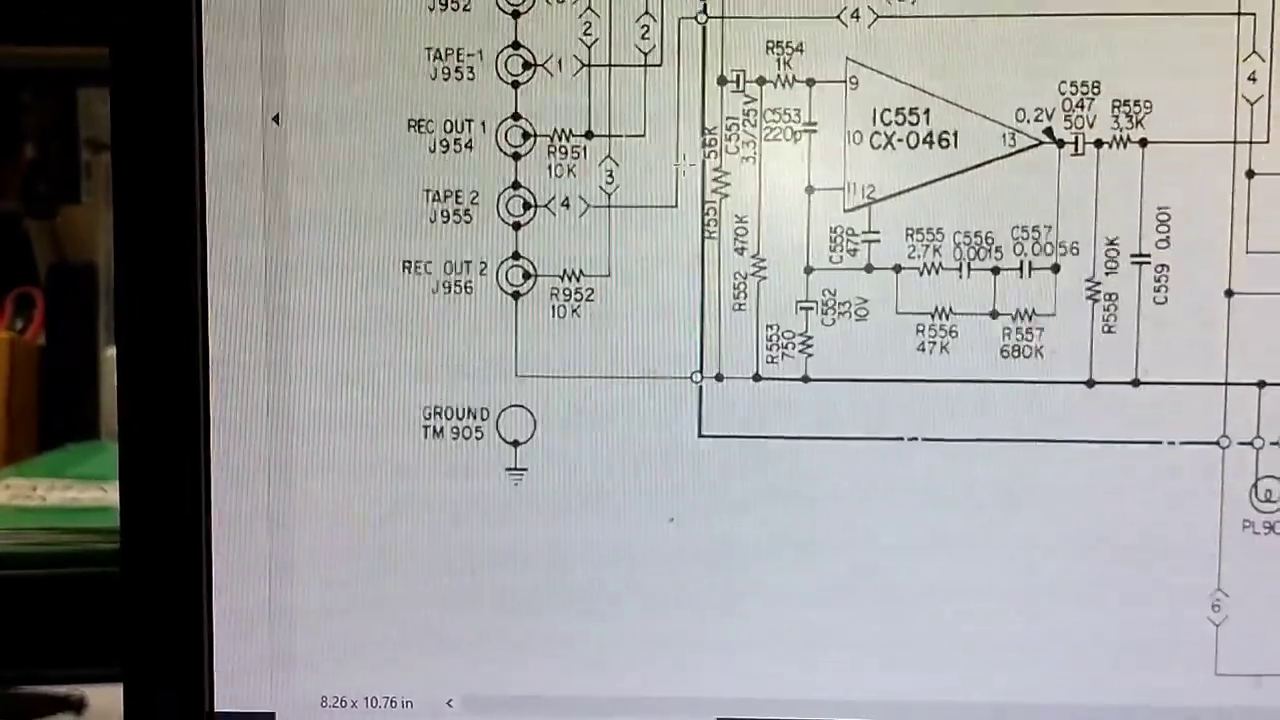